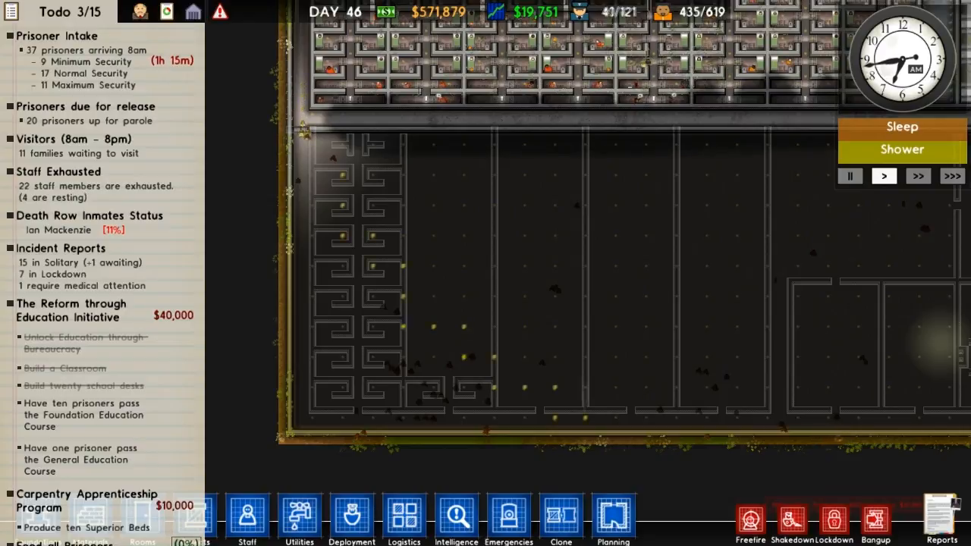
mouse_move(818, 285)
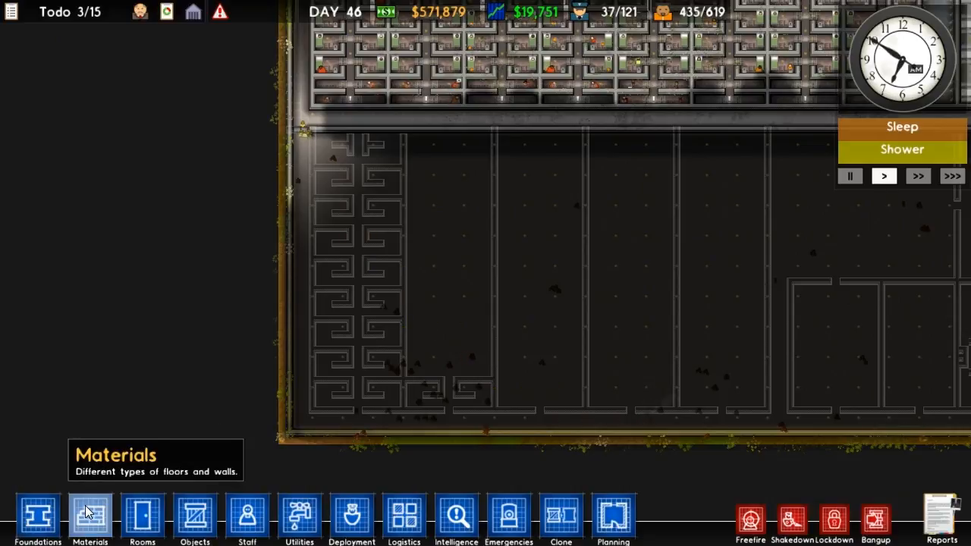
- Plan a concrete wall down the new block's left edge plus two squares at the top corner
click(89, 519)
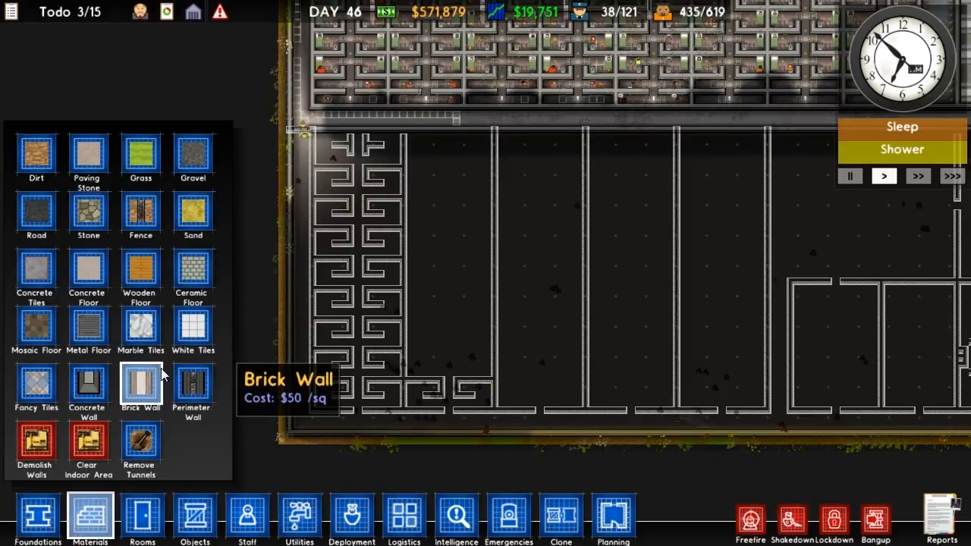
click(88, 387)
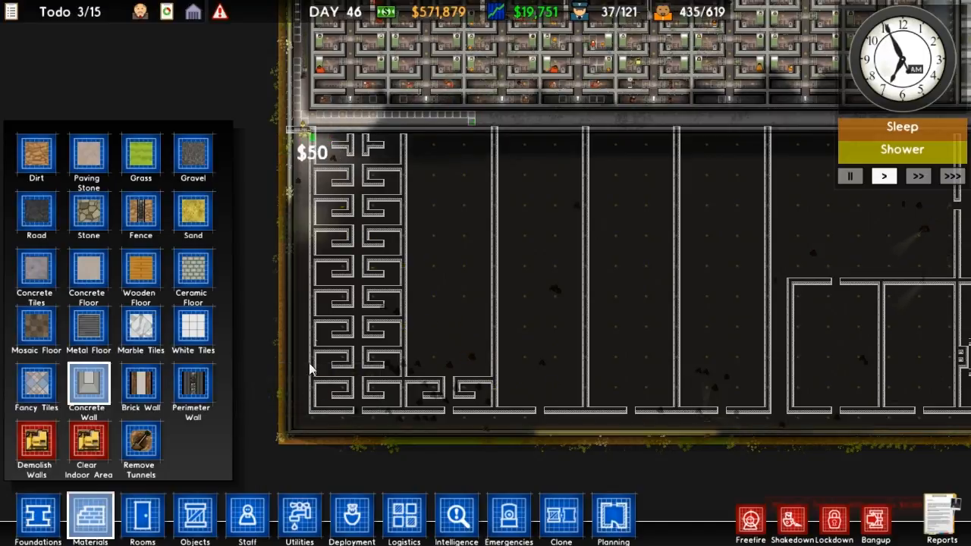
drag(316, 140, 317, 413)
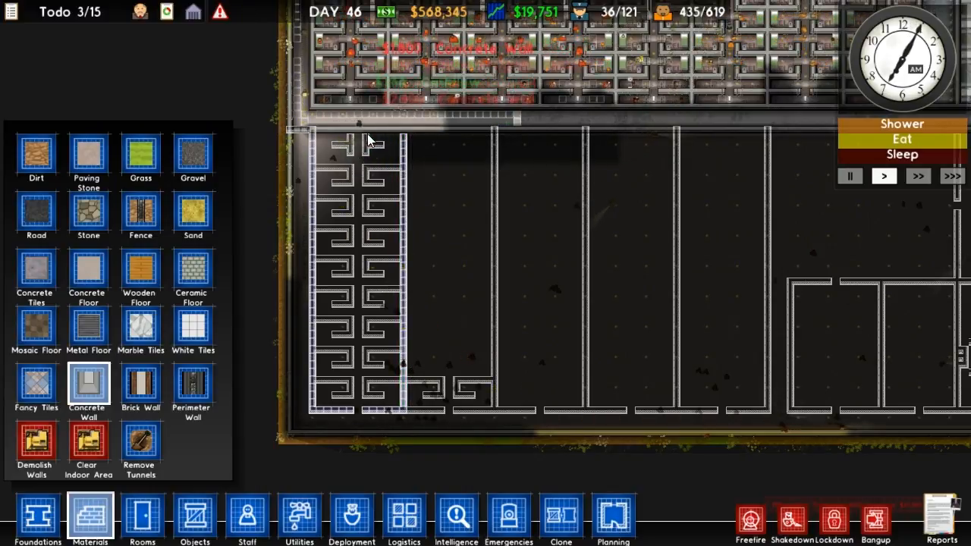
click(364, 139)
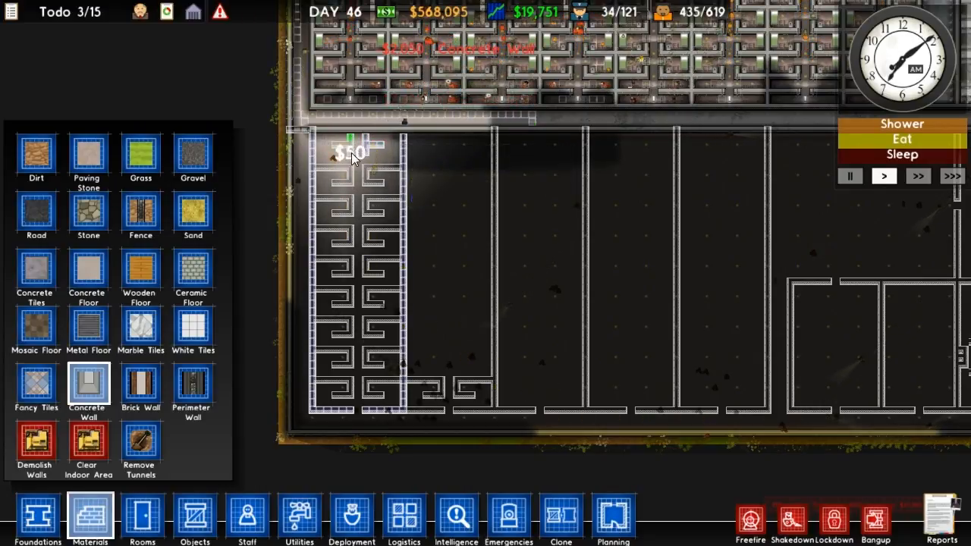
click(349, 155)
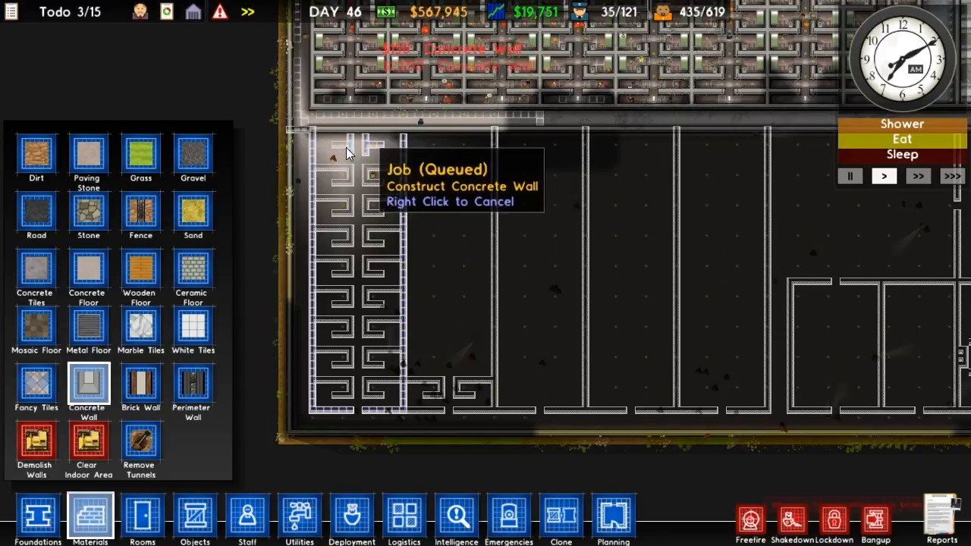
- Adjust the wall plan near the top corner while checking the existing cell blocks
click(340, 149)
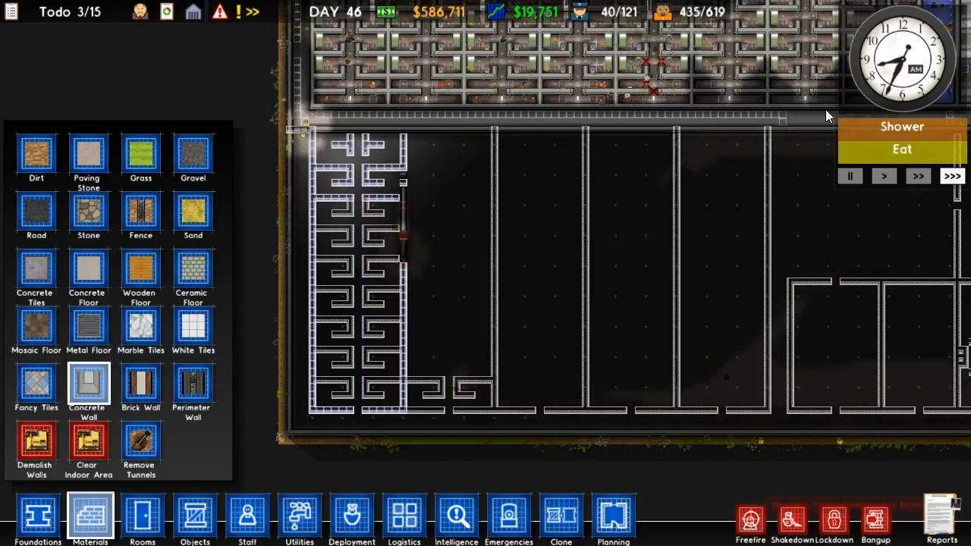
mouse_move(686, 12)
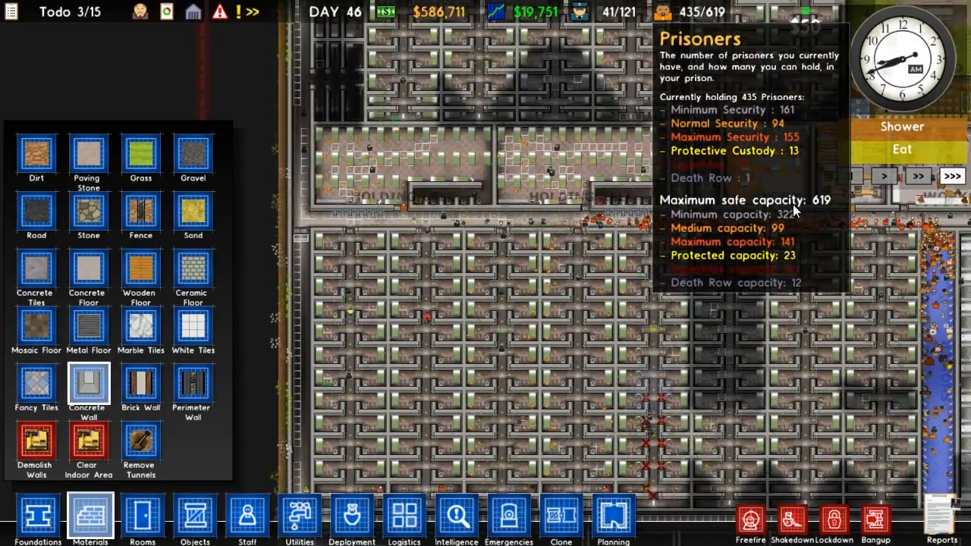
- Review the staff overview (380 staff, 151 guards) and close it
click(650, 312)
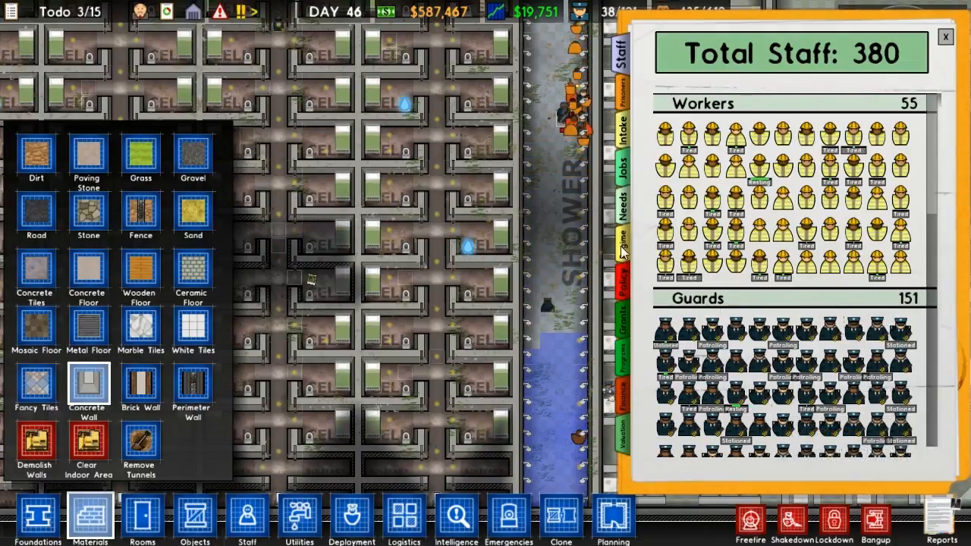
click(622, 205)
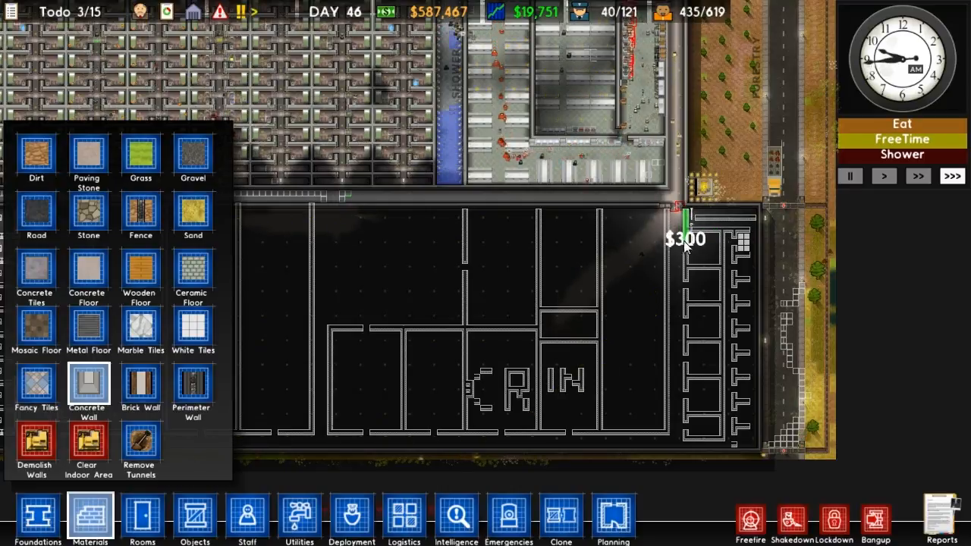
- Add concrete wall pieces at the eastern block's top-right corner
click(691, 236)
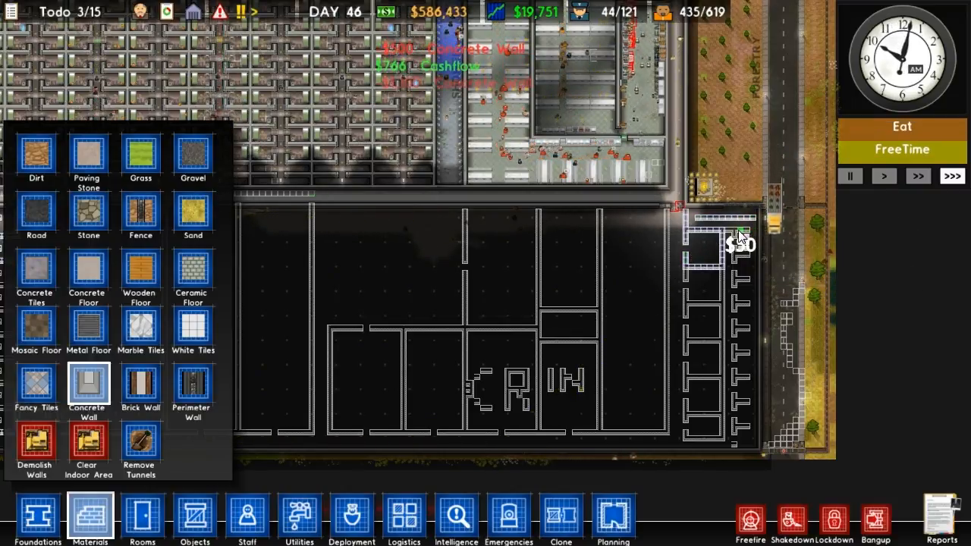
mouse_move(732, 242)
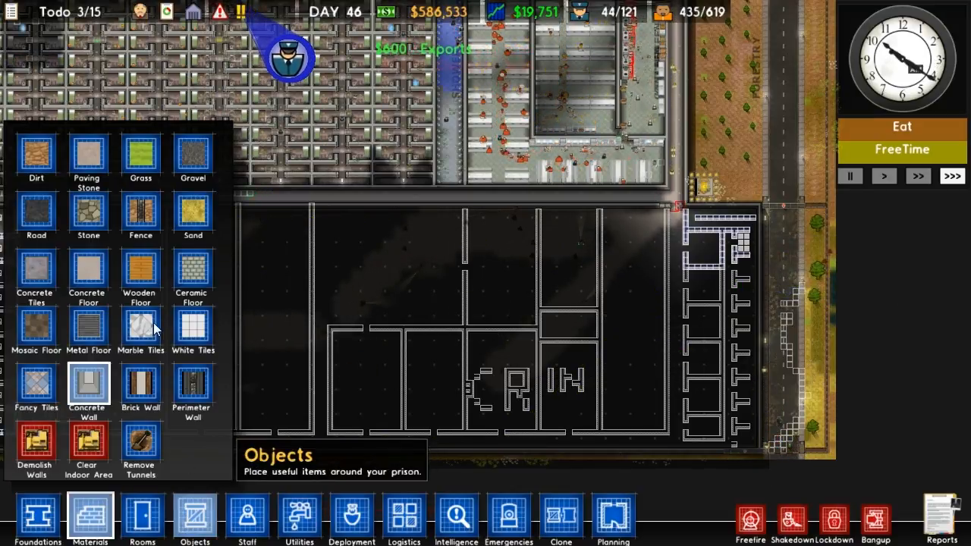
- Search the objects catalogue for 'vis' to find the Visitor Table, then close the panel
click(195, 519)
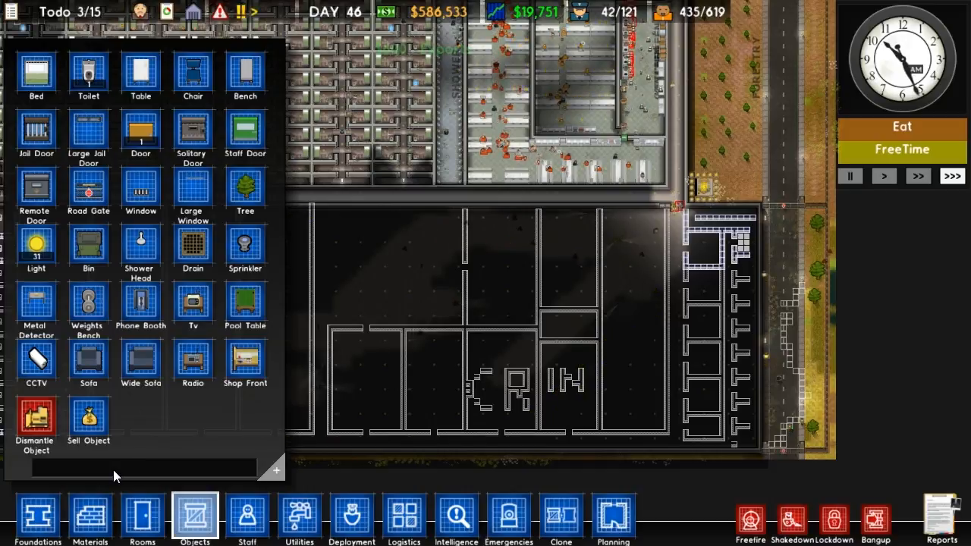
text(vis)
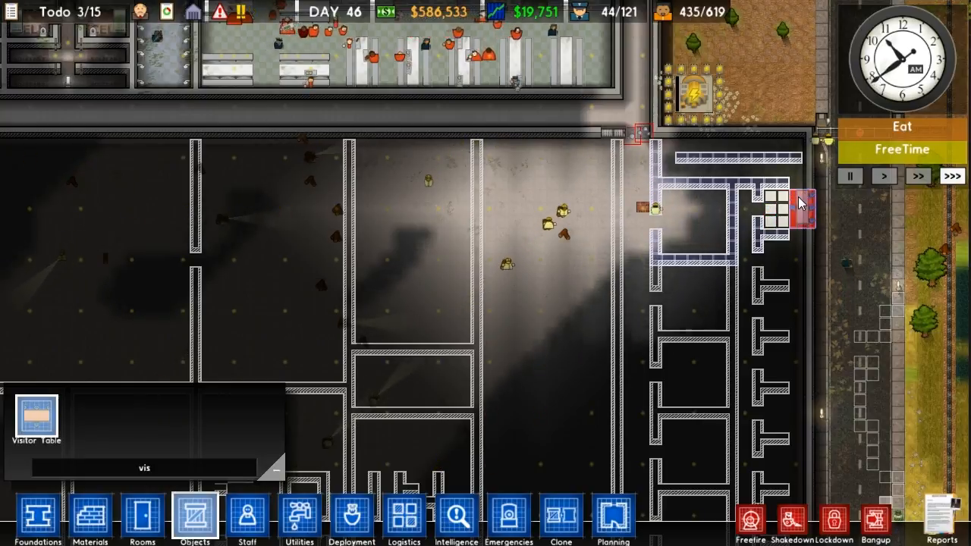
click(774, 204)
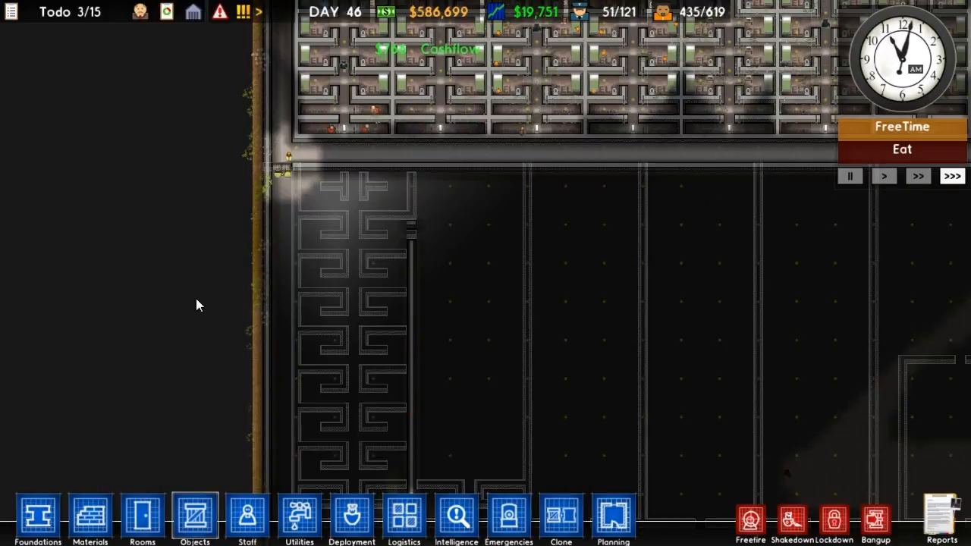
- Bring up the objects catalogue to start furnishing the cells with toilets
click(195, 519)
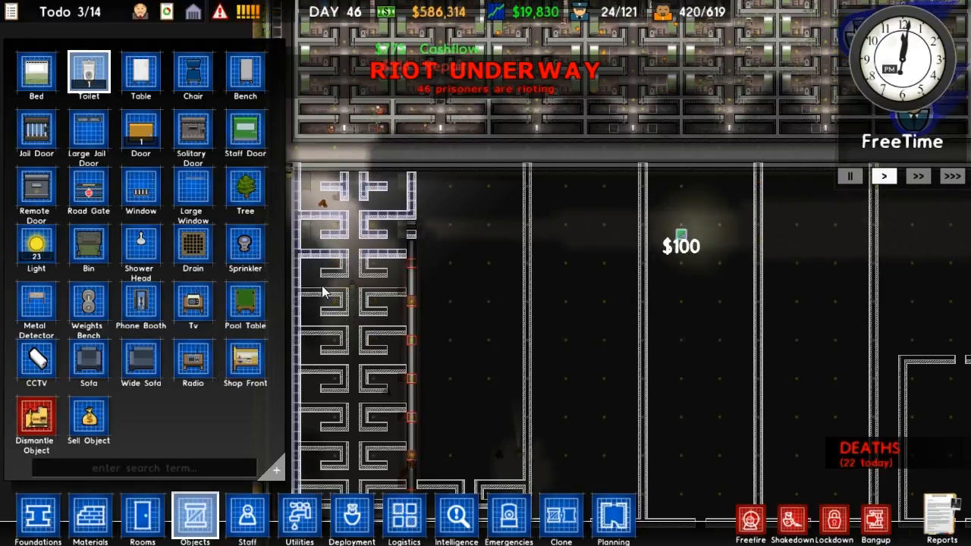
- Jump to the riot location, then bring up the prisoner Needs report
click(195, 519)
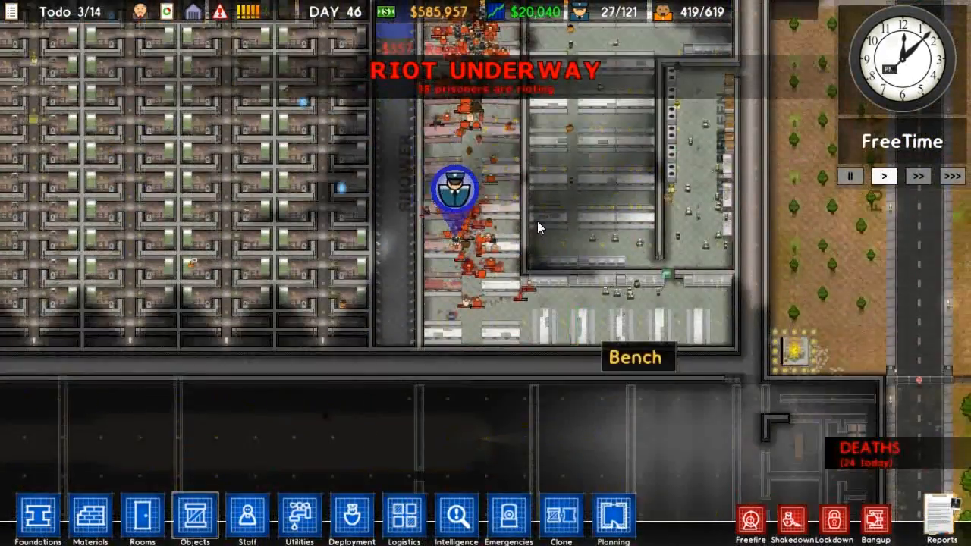
click(531, 273)
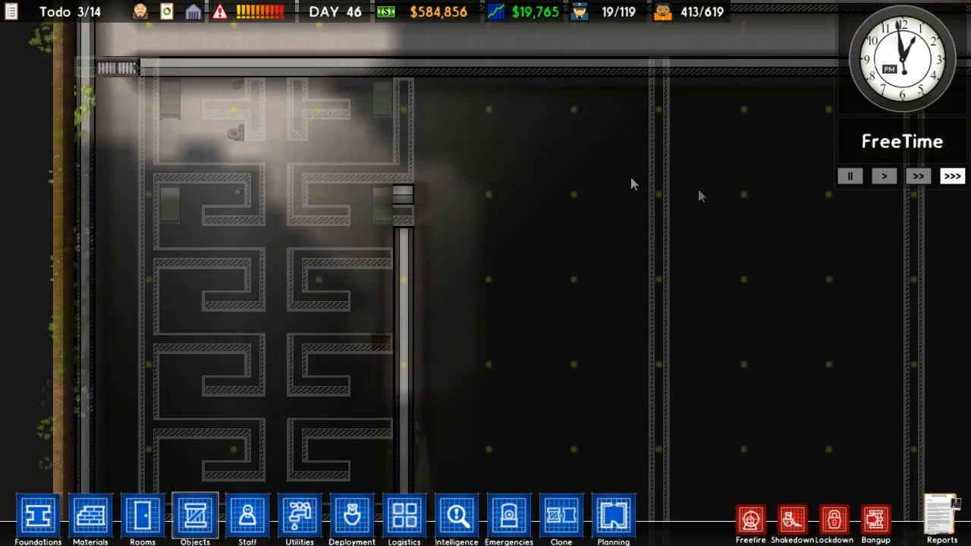
click(943, 519)
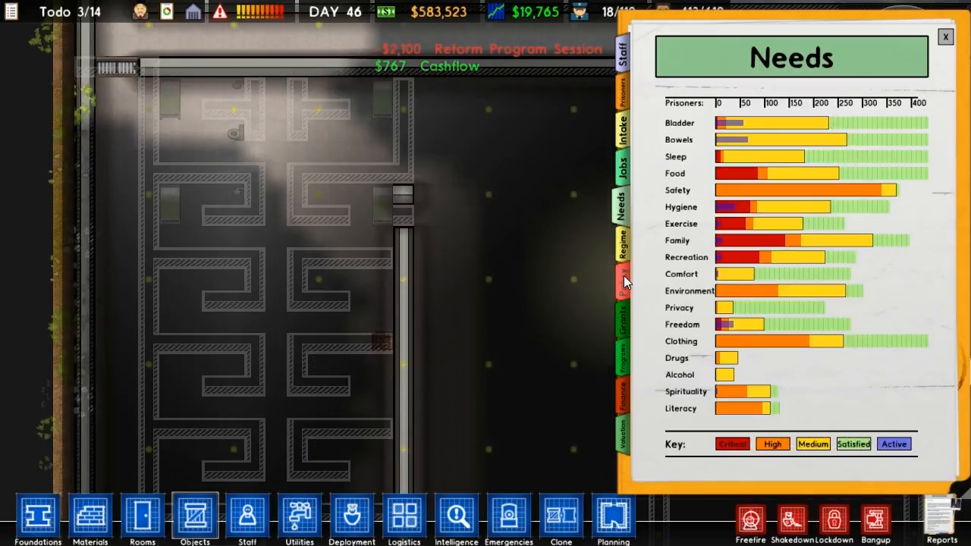
- Set the supermax daily regime to Lockup and close the reports panel
click(622, 279)
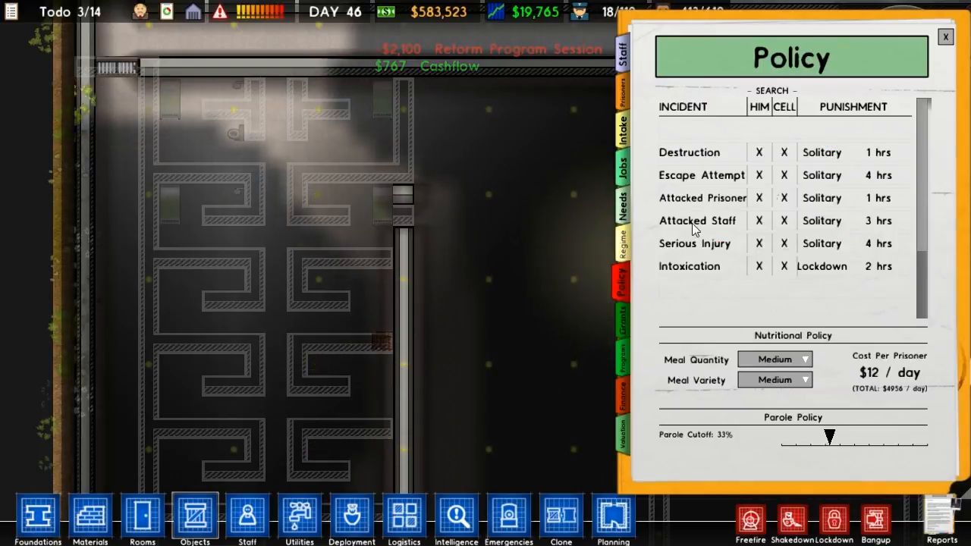
click(622, 243)
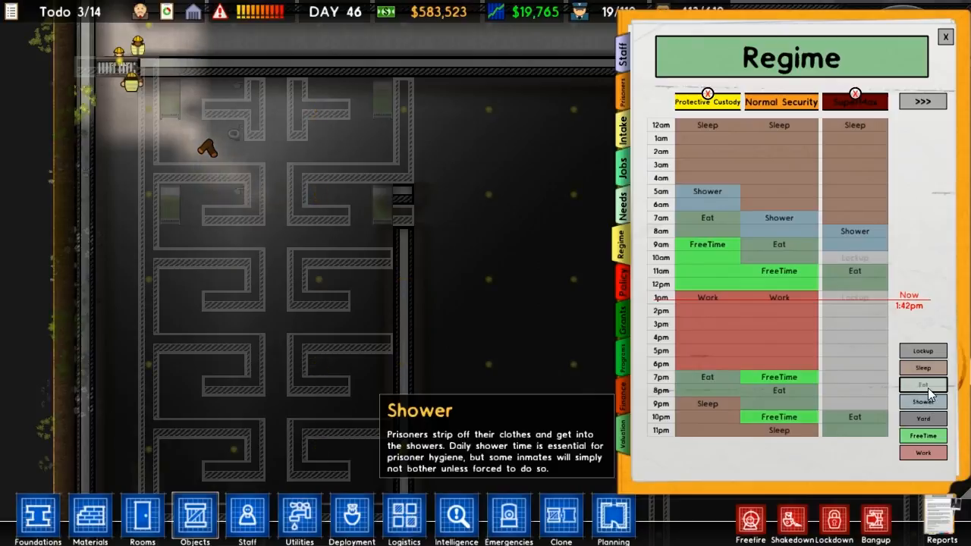
click(854, 284)
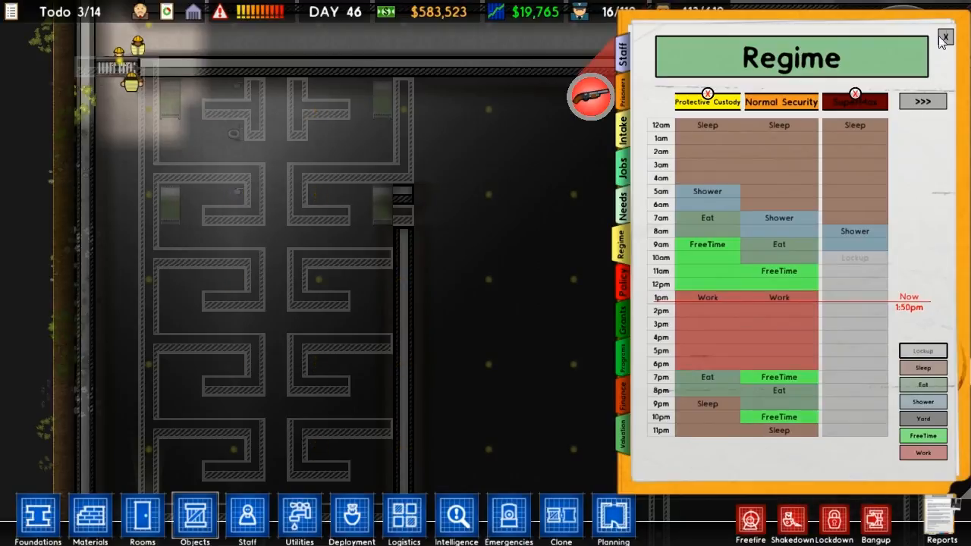
click(945, 36)
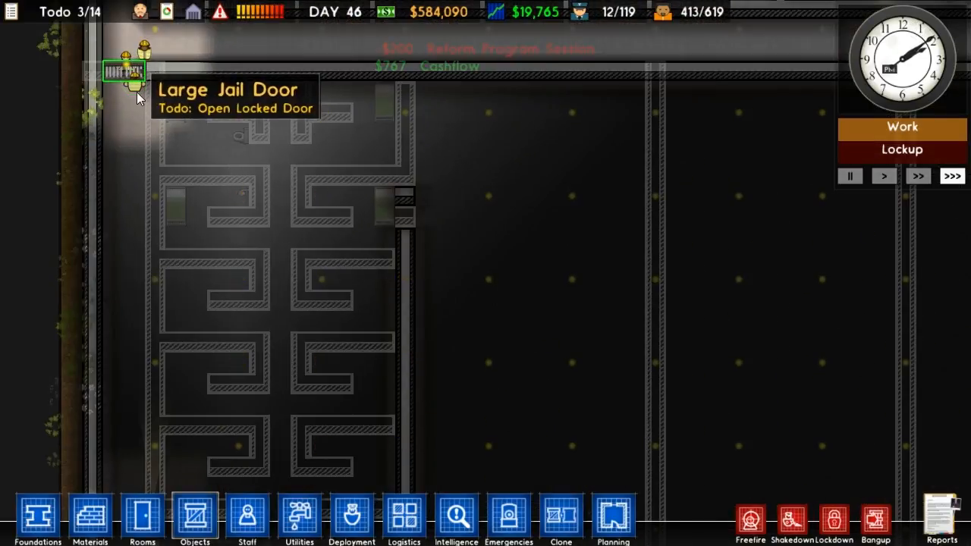
- Check the locked large jail door, then bring up the objects catalogue for drains
click(486, 361)
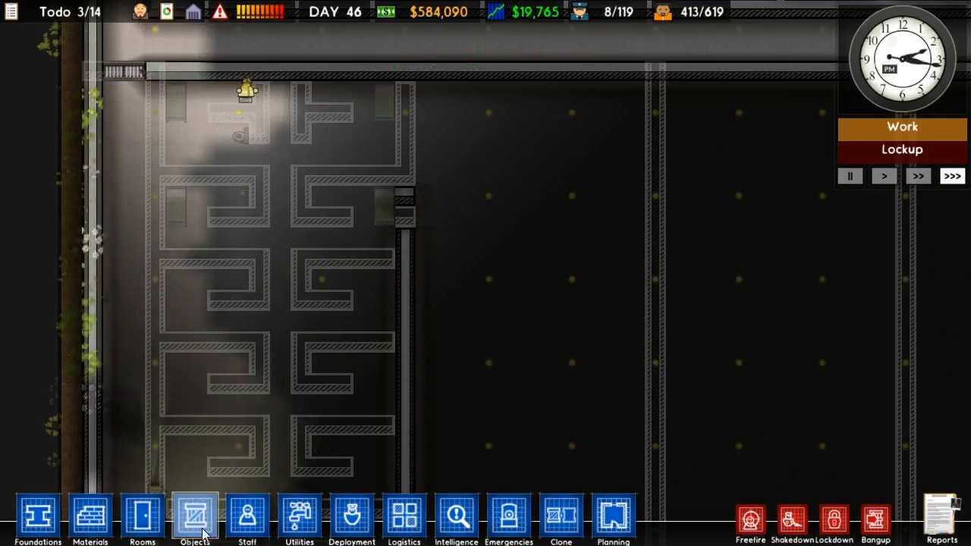
click(194, 516)
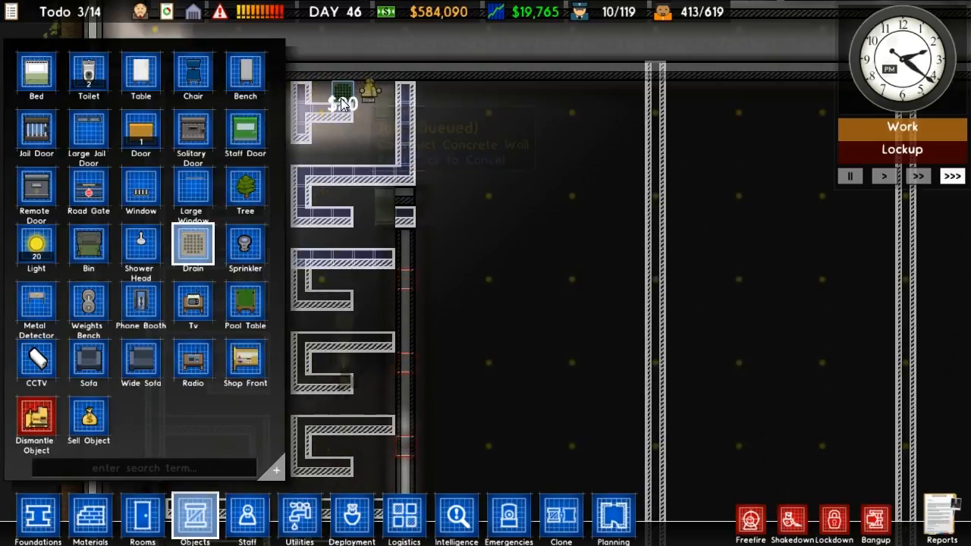
- Queue drains in the cells and a toilet installation across the new block
click(341, 99)
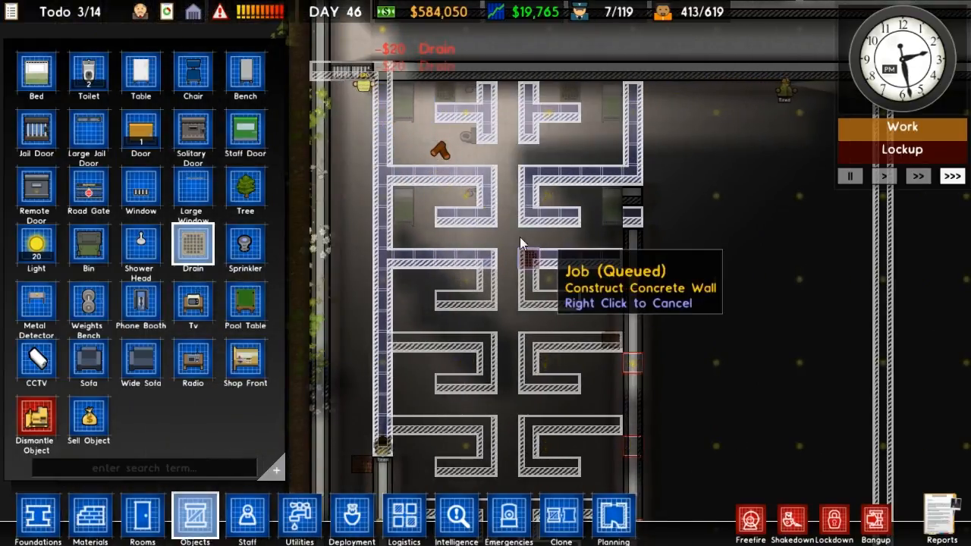
click(88, 73)
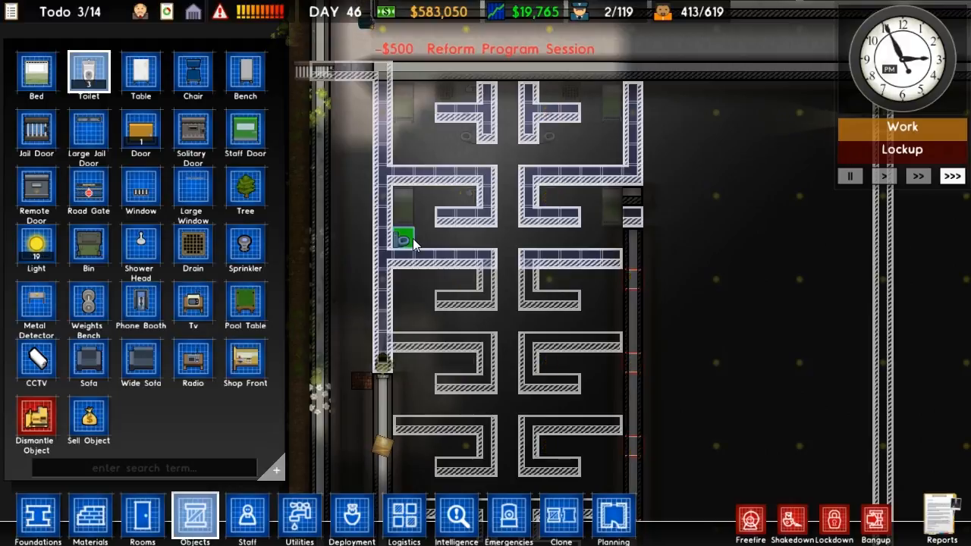
click(404, 237)
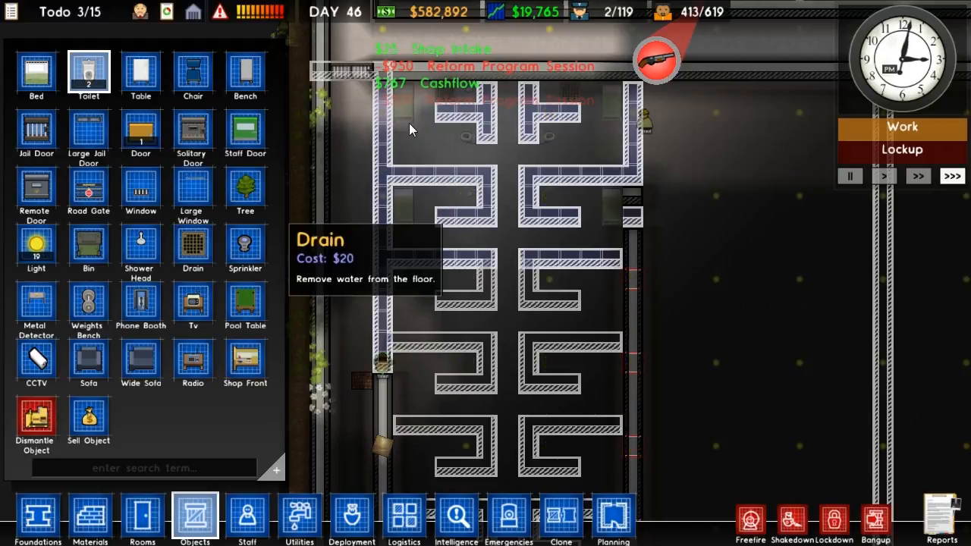
click(463, 94)
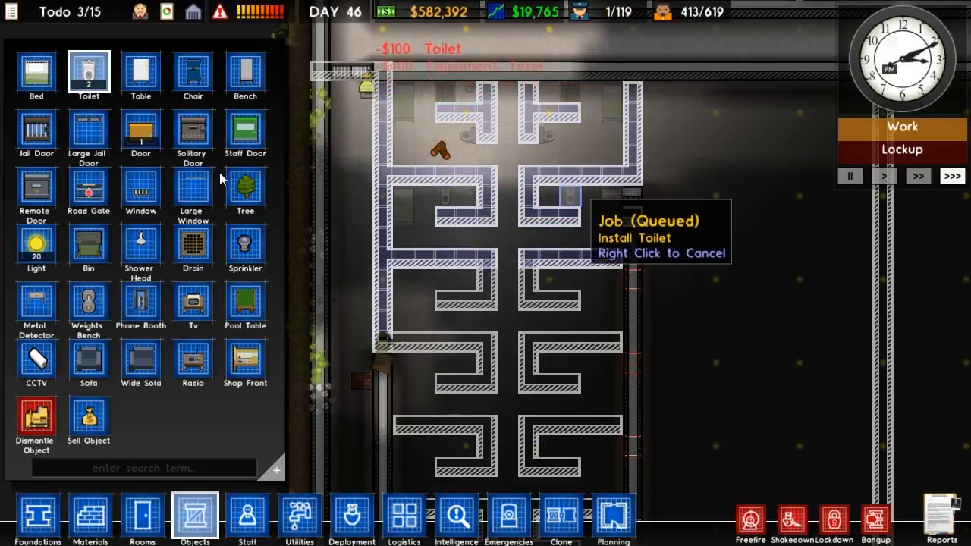
click(193, 246)
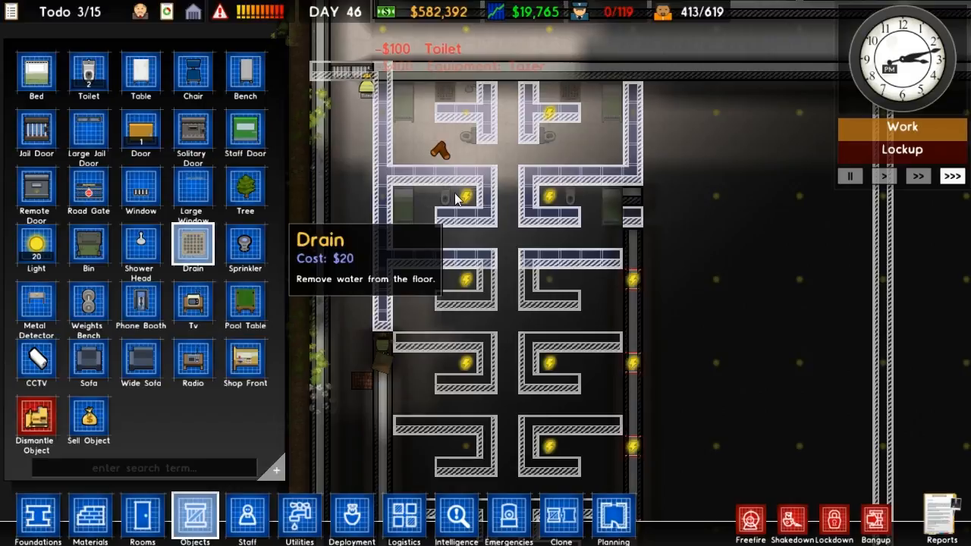
click(464, 205)
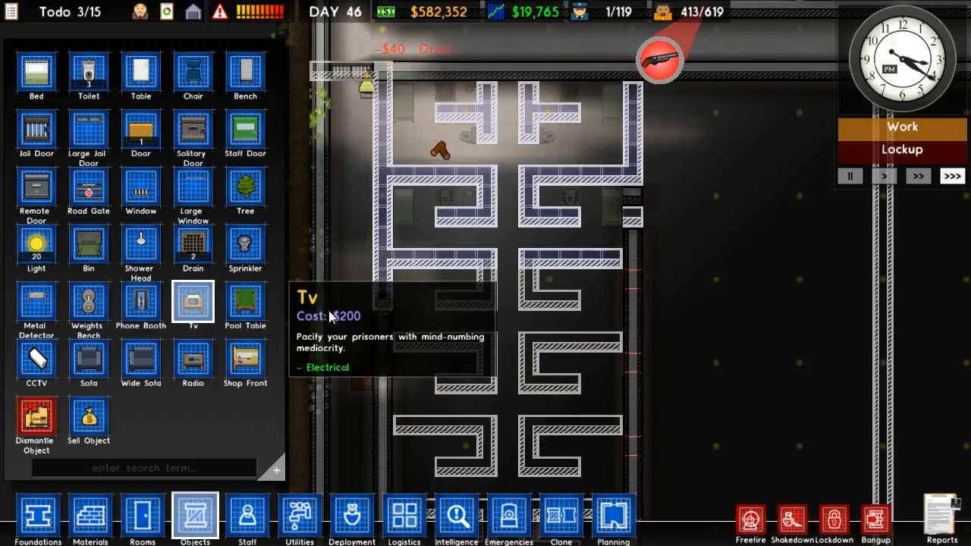
- Choose Tv from the Objects menu and place one in a cell of the new block
click(610, 239)
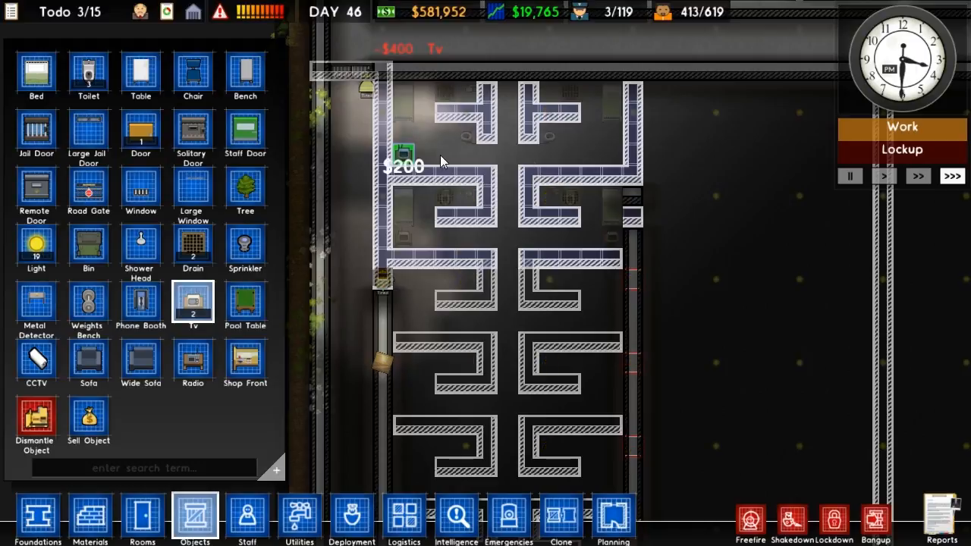
click(613, 153)
text(boo)
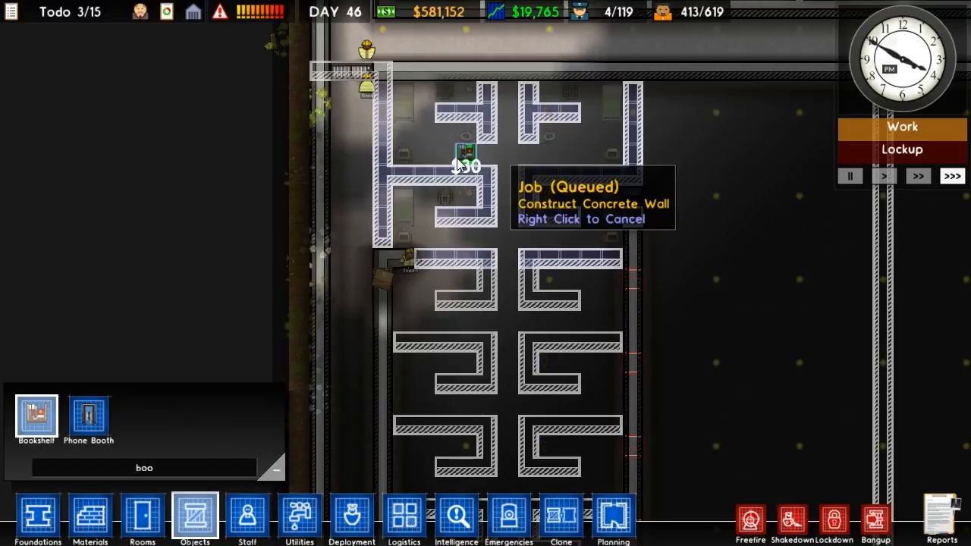
- Place bookshelves in two cells of the new block from the catalogue search
click(446, 134)
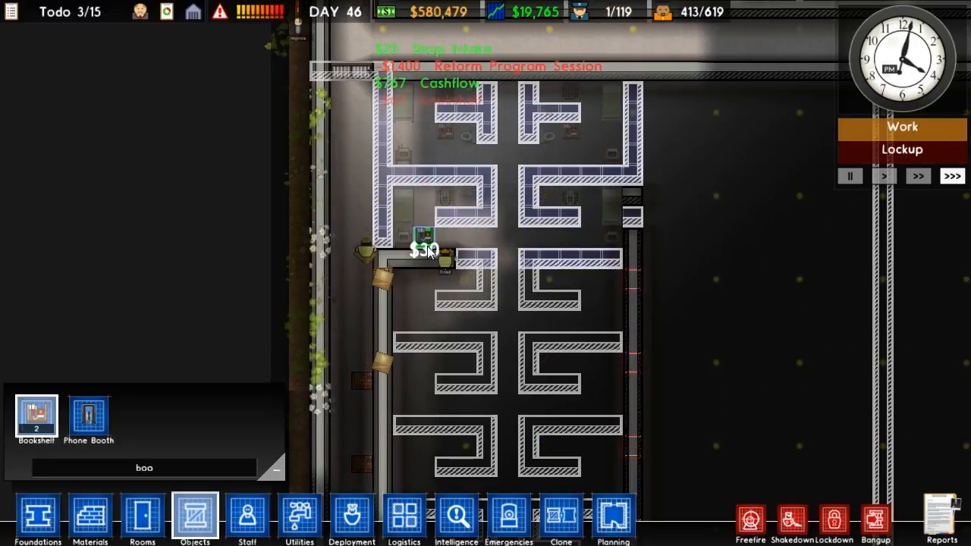
click(590, 237)
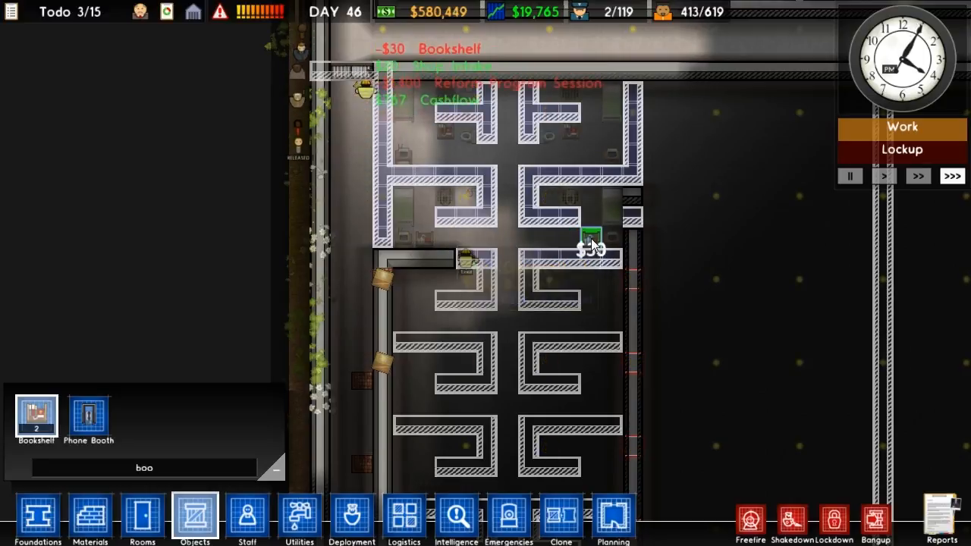